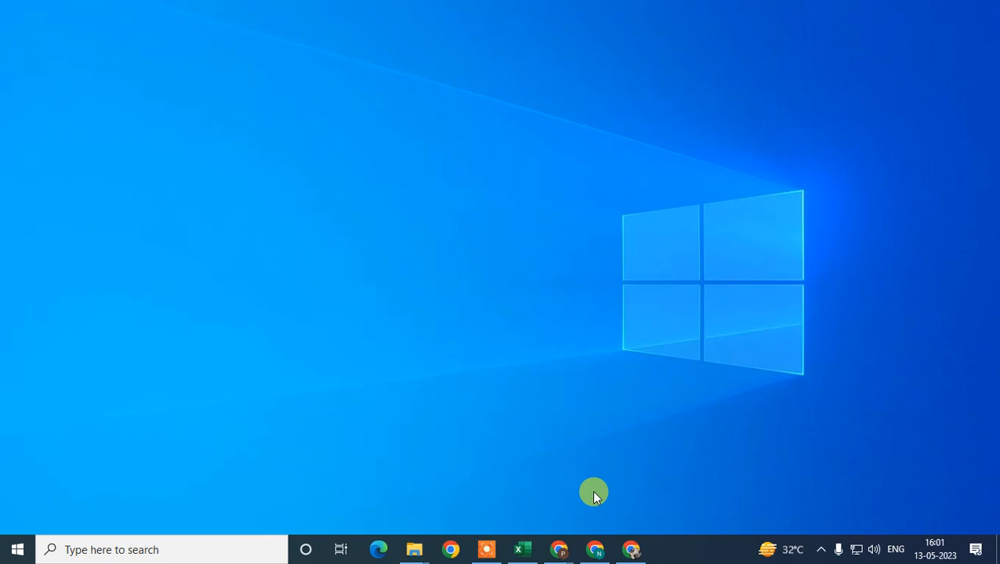
mouse_move(483, 252)
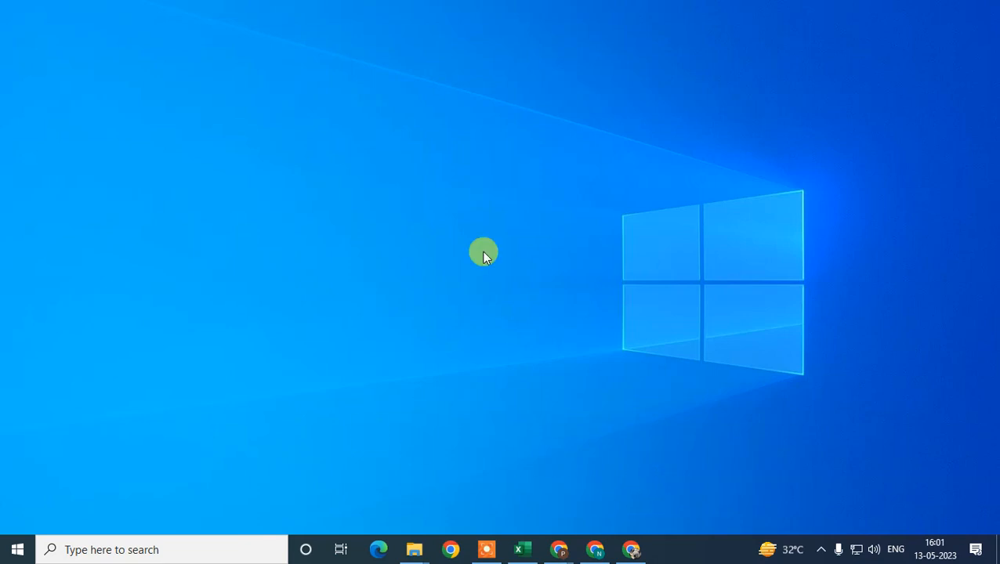
mouse_move(489, 312)
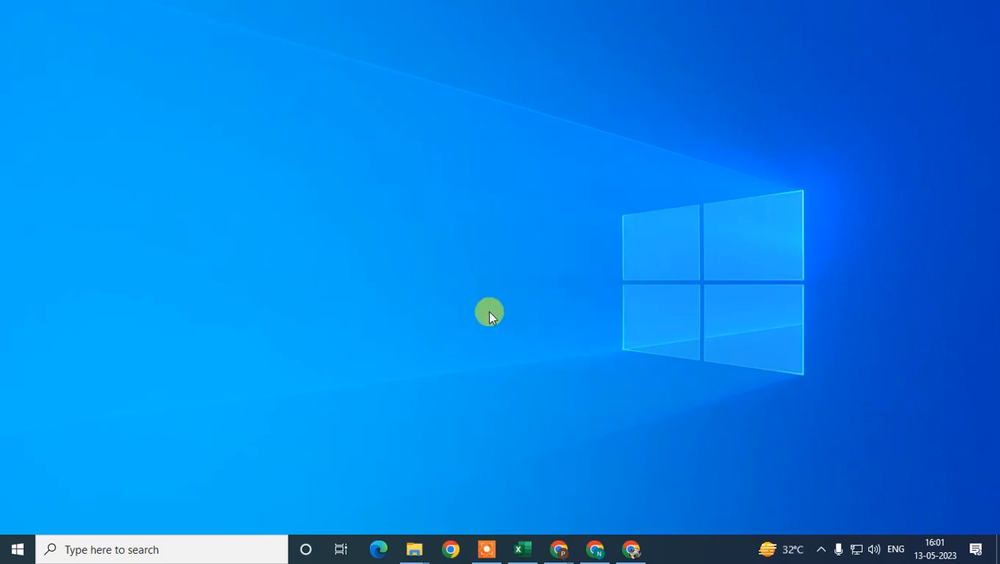
mouse_move(462, 185)
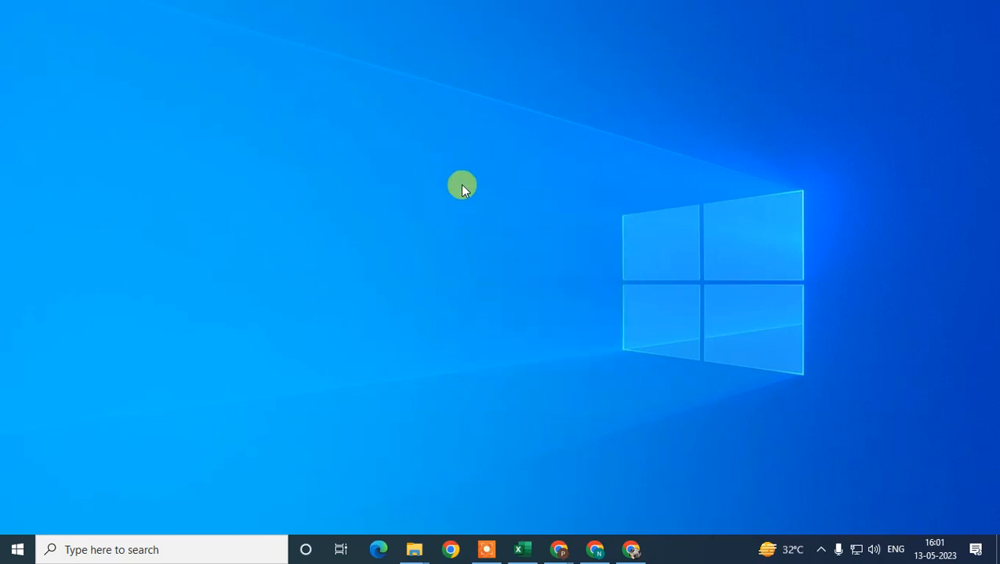
Bring up Chrome from the taskbar with a new tab on the Google start page
left_click(450, 549)
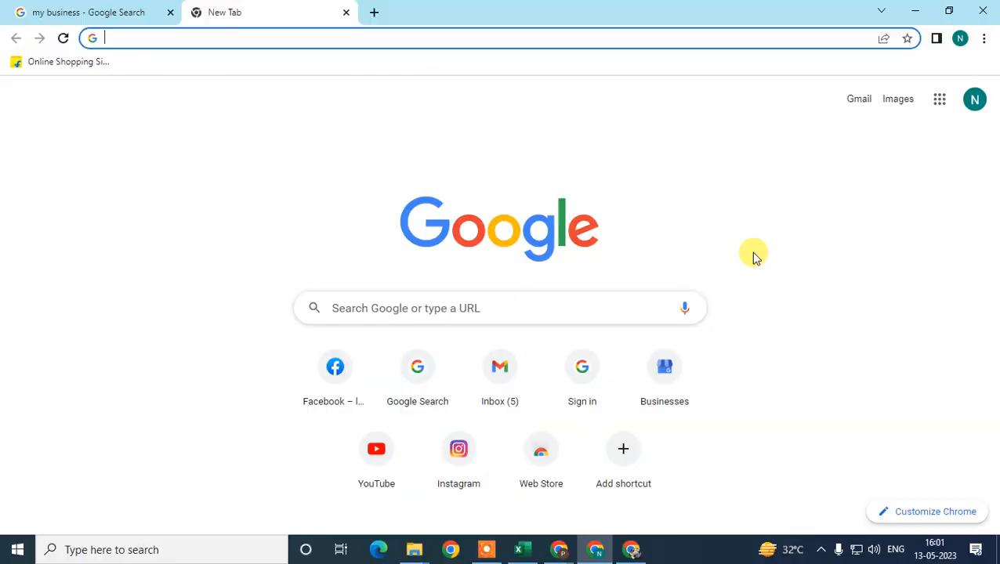
mouse_move(540, 218)
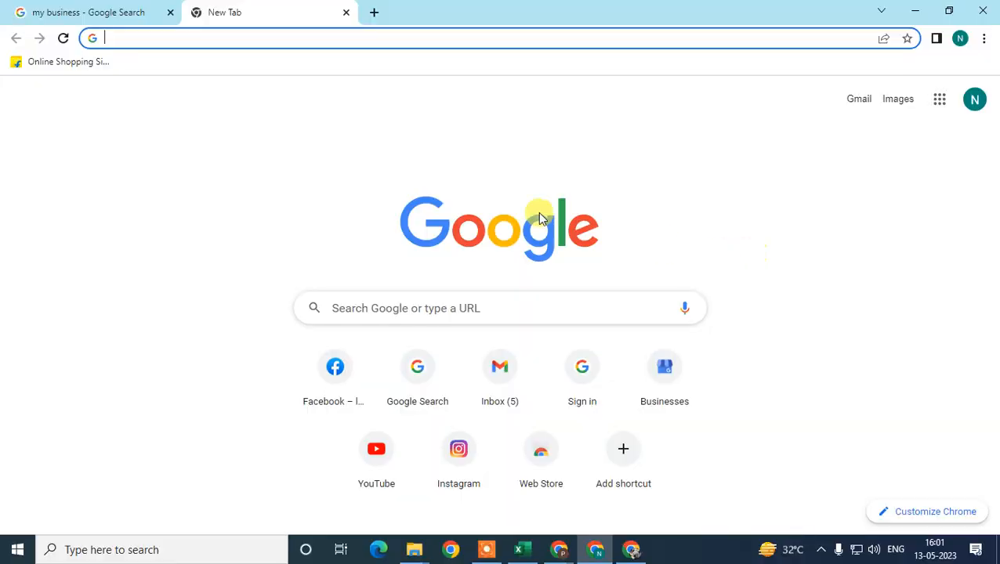
mouse_move(656, 148)
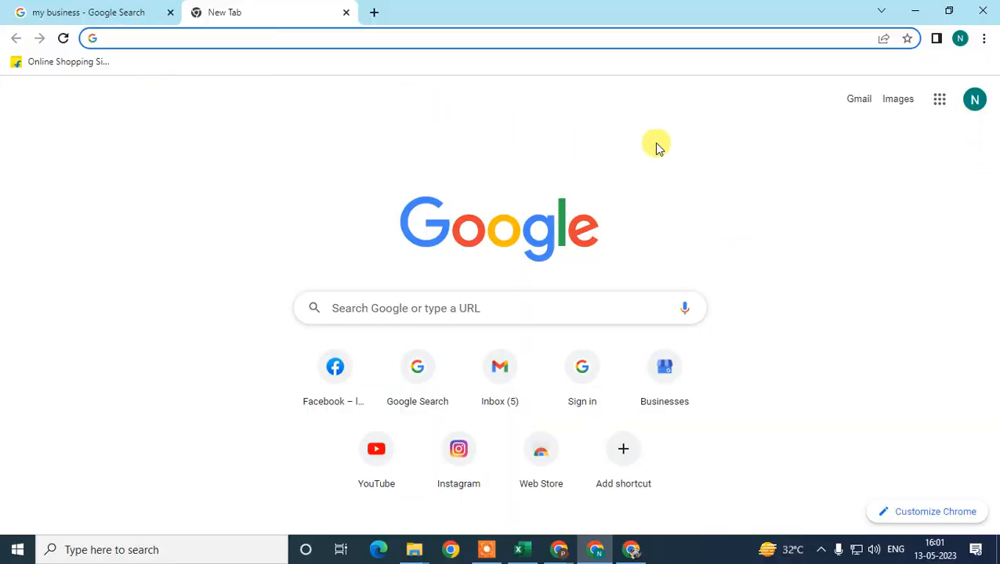
left_click(974, 98)
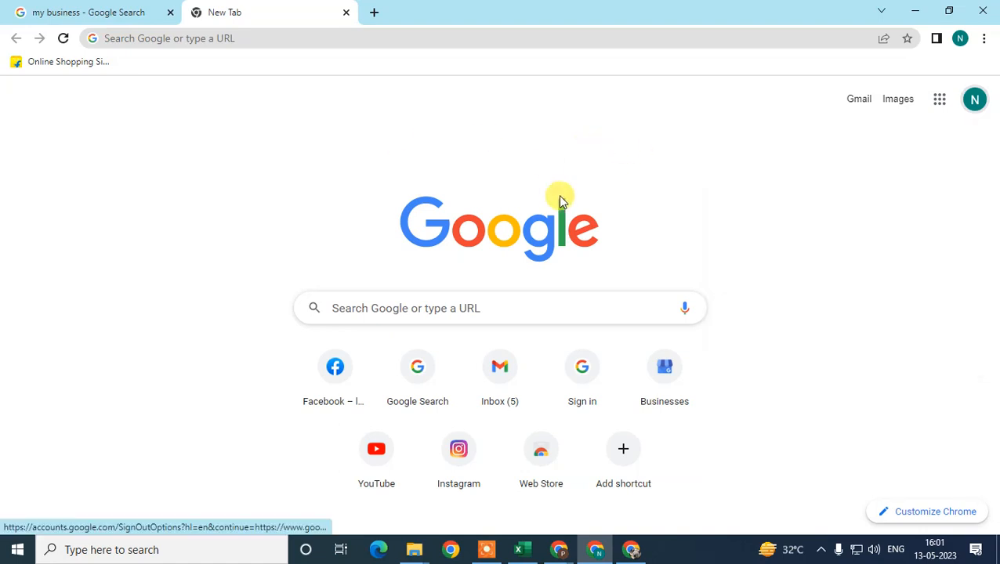
Search Google for 'my business' and scroll to the managed Business Profiles list
type("my business")
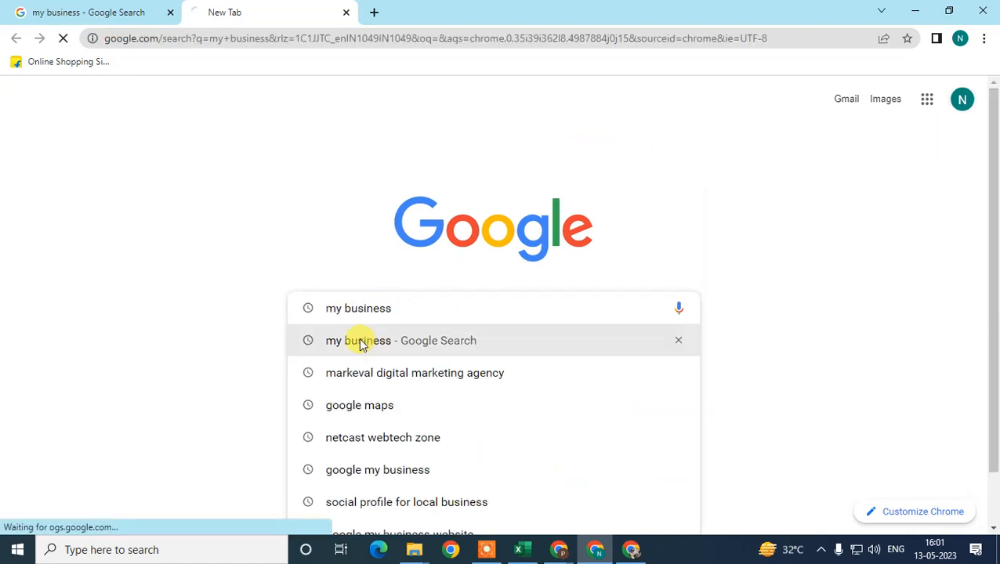
left_click(358, 340)
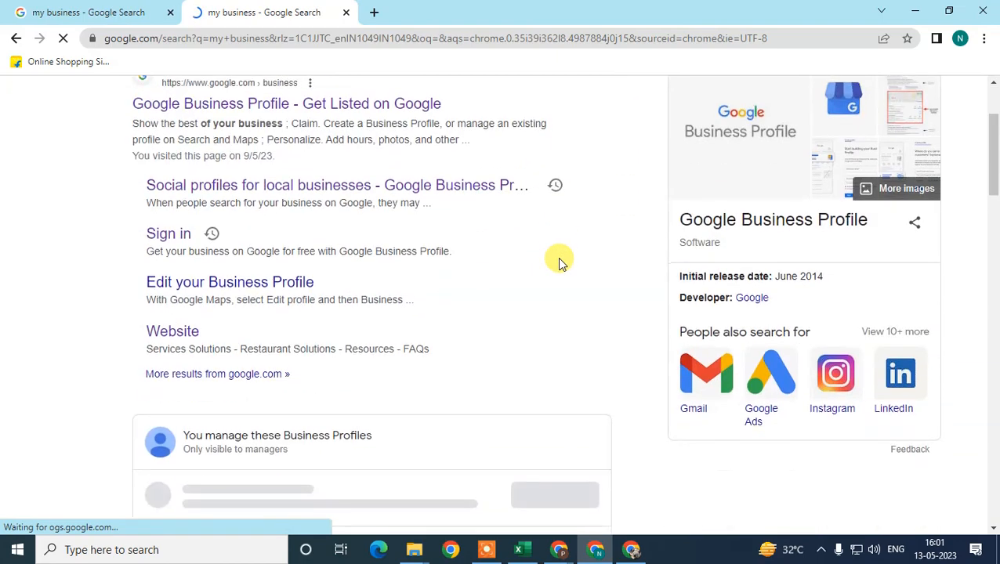
scroll("down", 3)
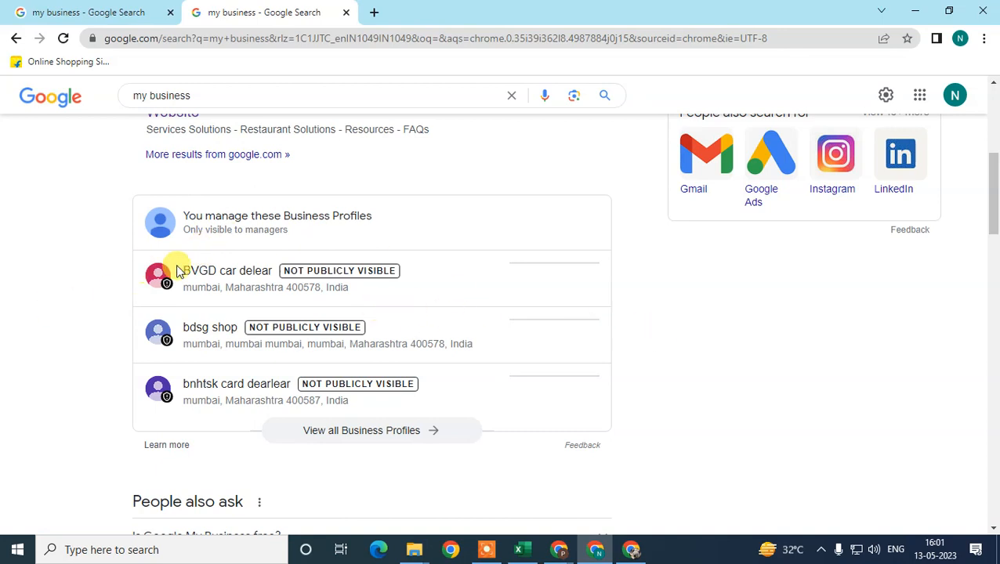
mouse_move(486, 196)
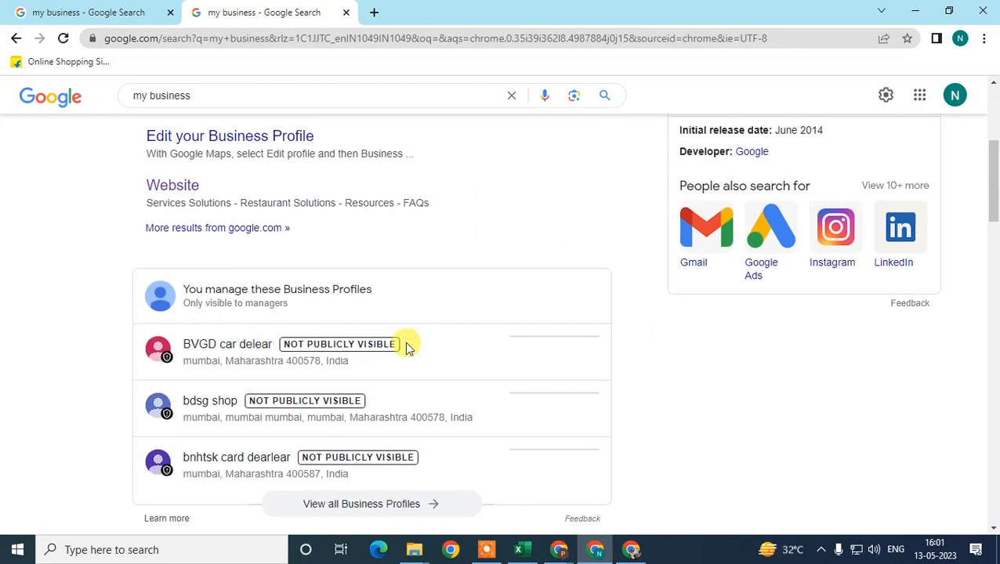
mouse_move(638, 330)
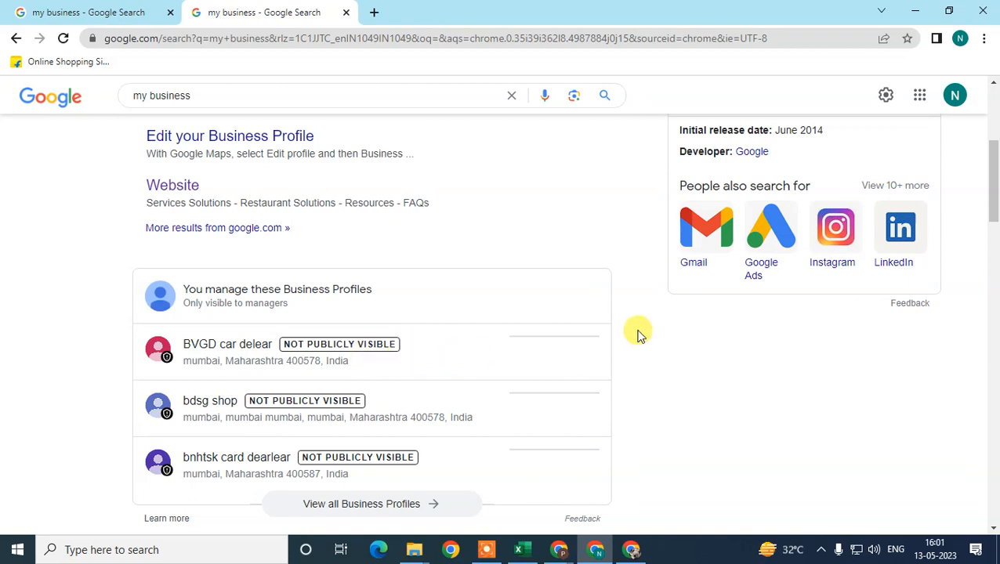
scroll("down", 3)
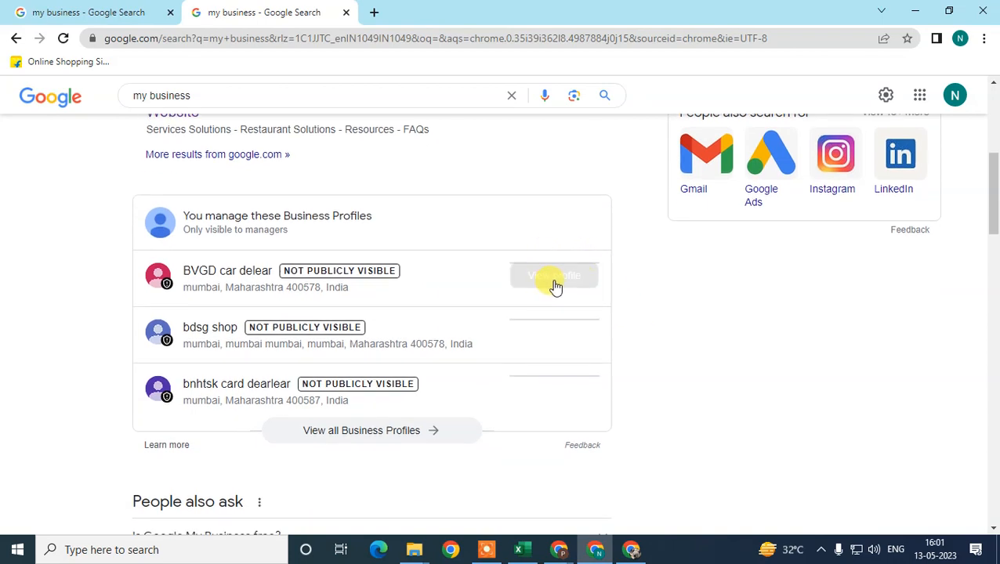
Open the BVGD car delear profile panel and show its more-options menu
left_click(554, 276)
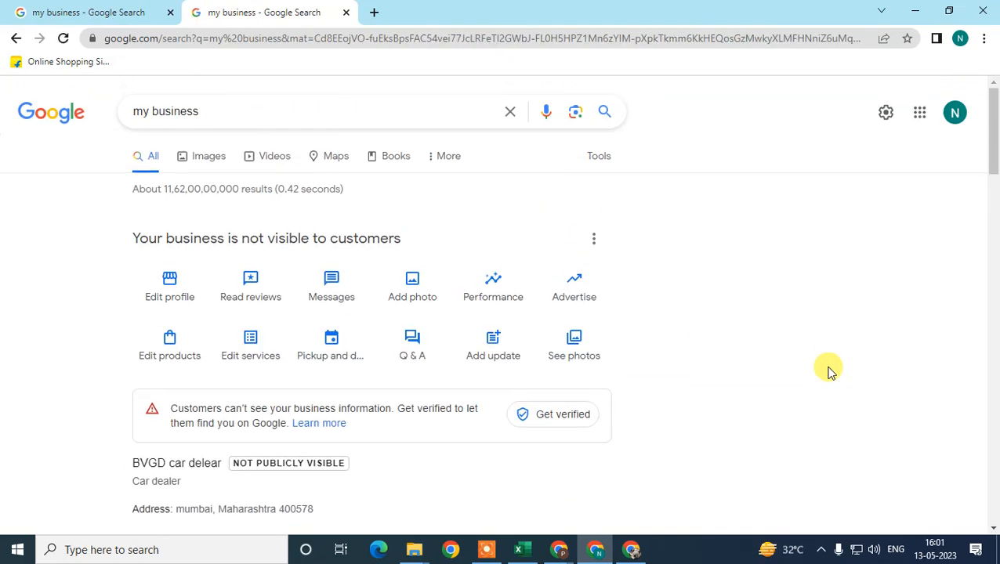
mouse_move(667, 375)
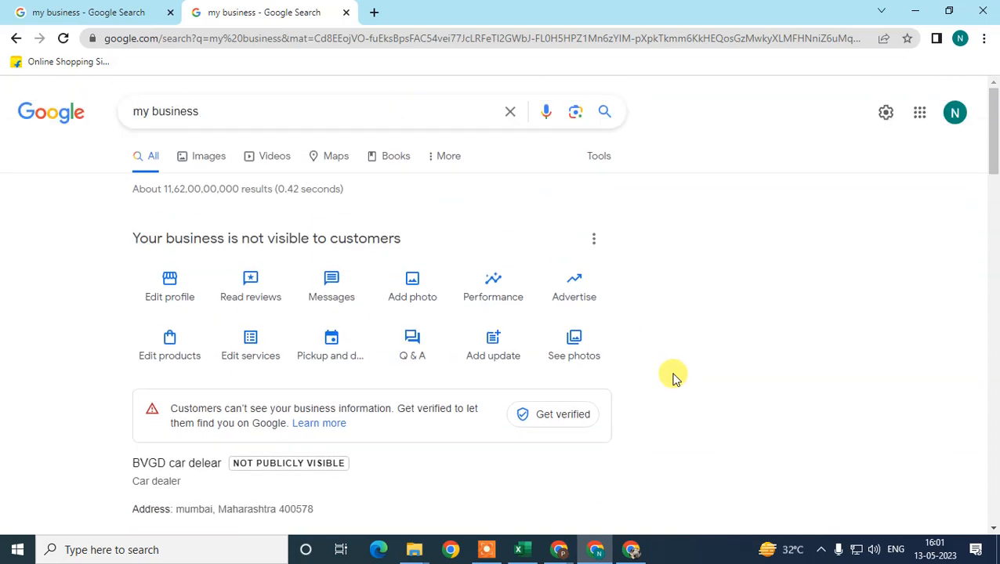
mouse_move(20, 241)
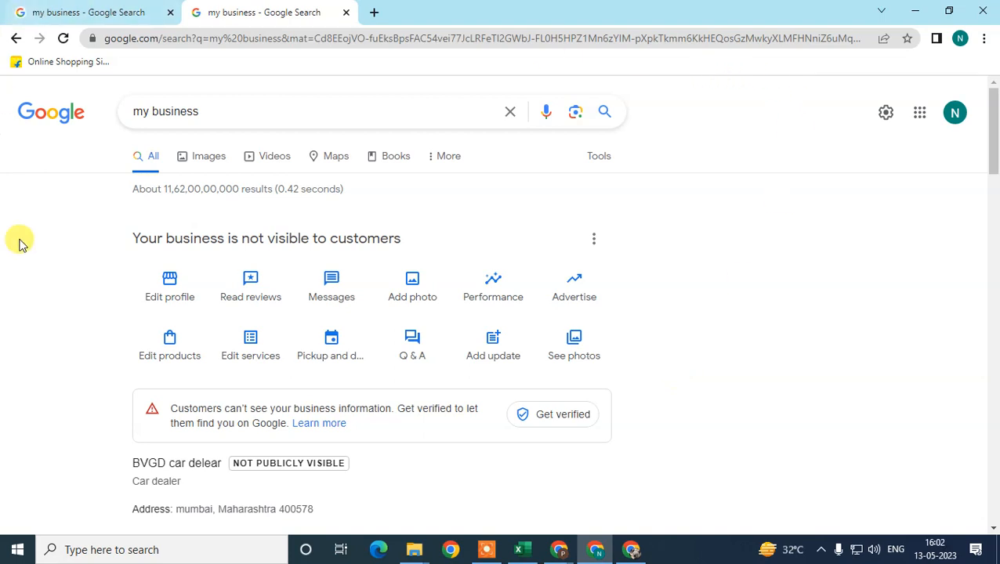
left_click(593, 239)
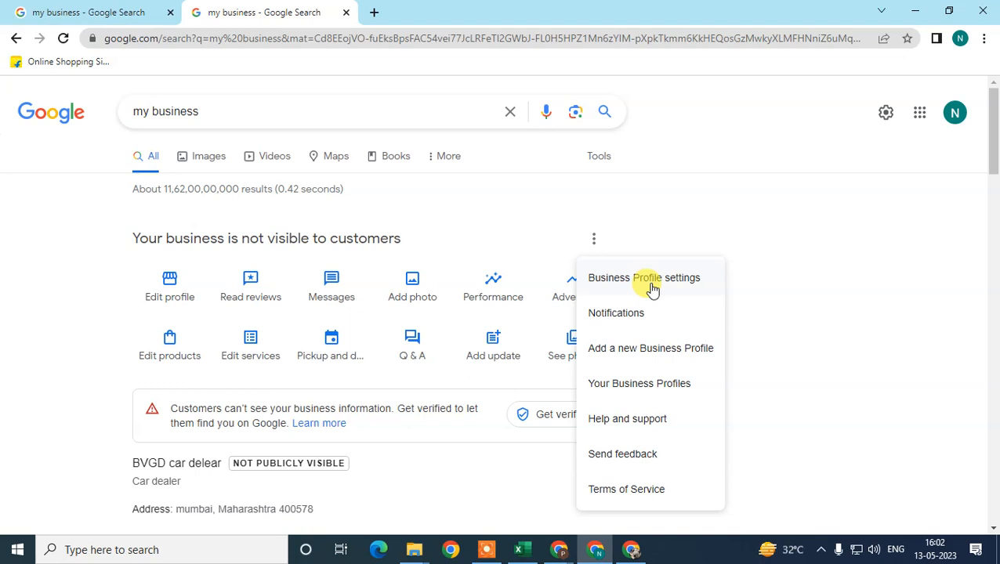
Go to Business Profile settings to reach the BVGD car dealer Managers list
left_click(643, 277)
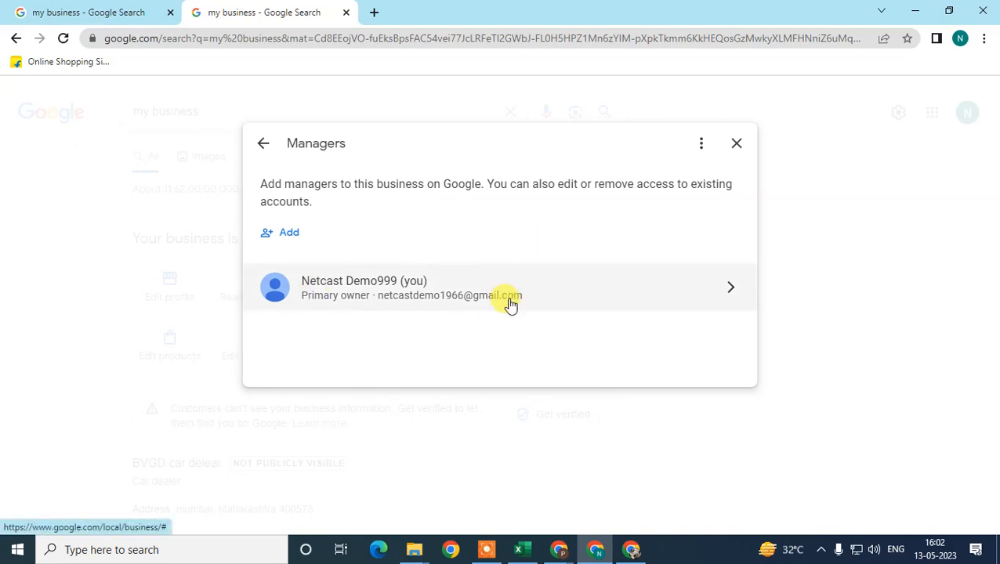
mouse_move(347, 306)
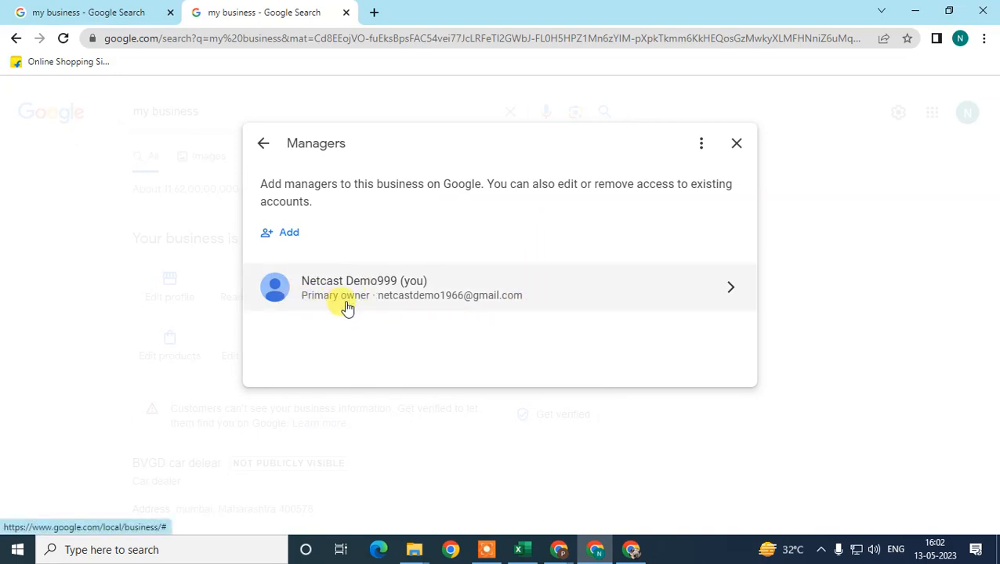
mouse_move(525, 315)
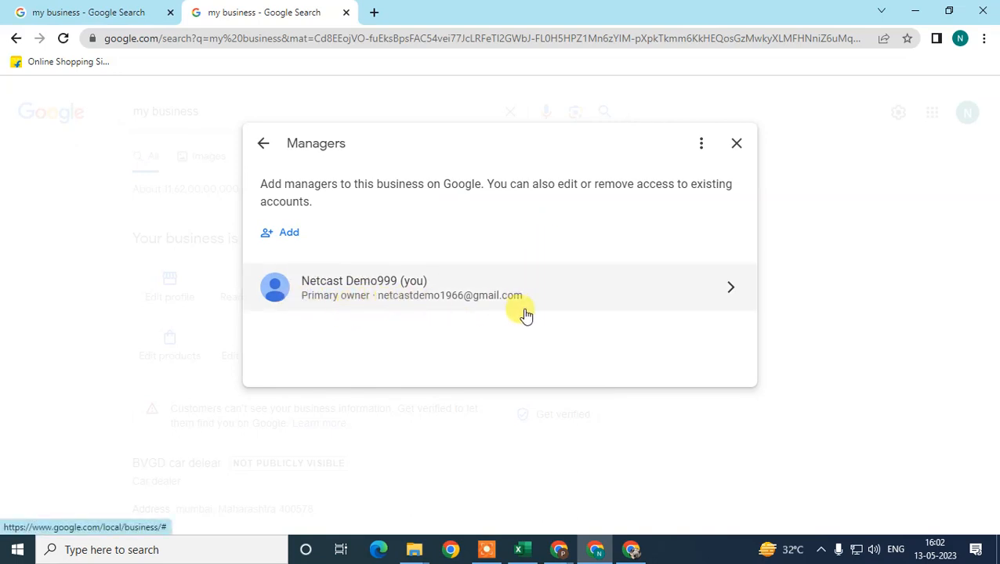
mouse_move(442, 133)
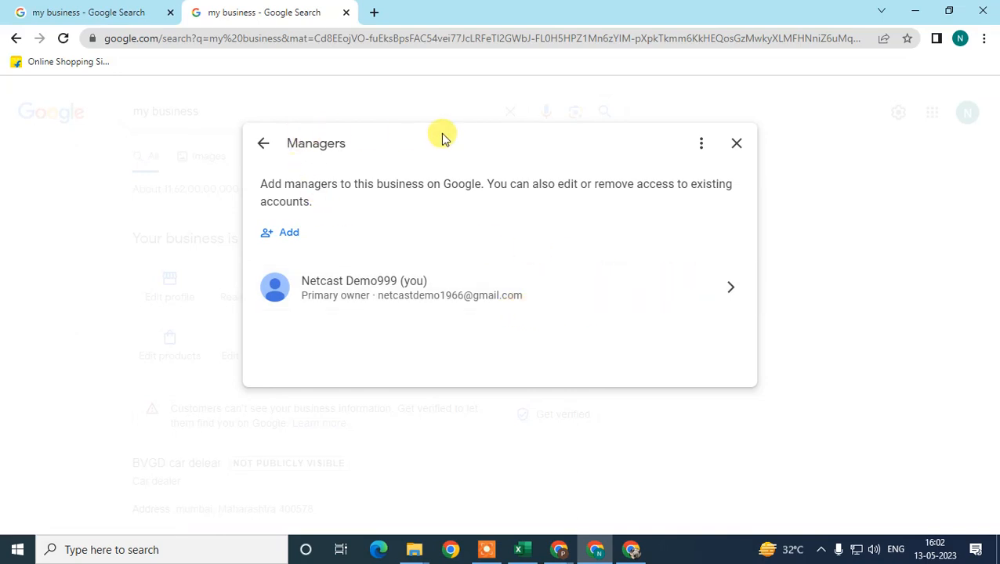
mouse_move(531, 130)
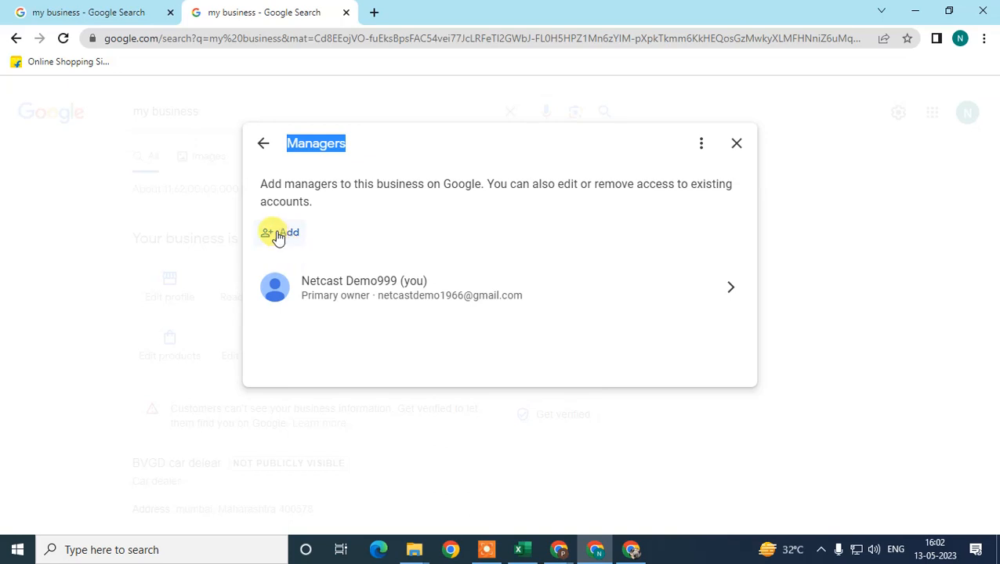
left_click(279, 233)
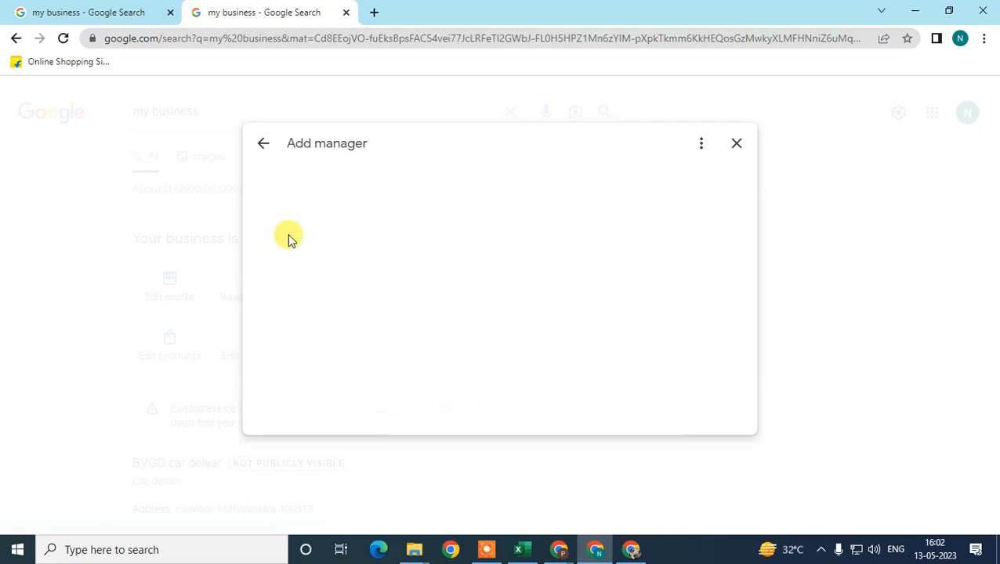
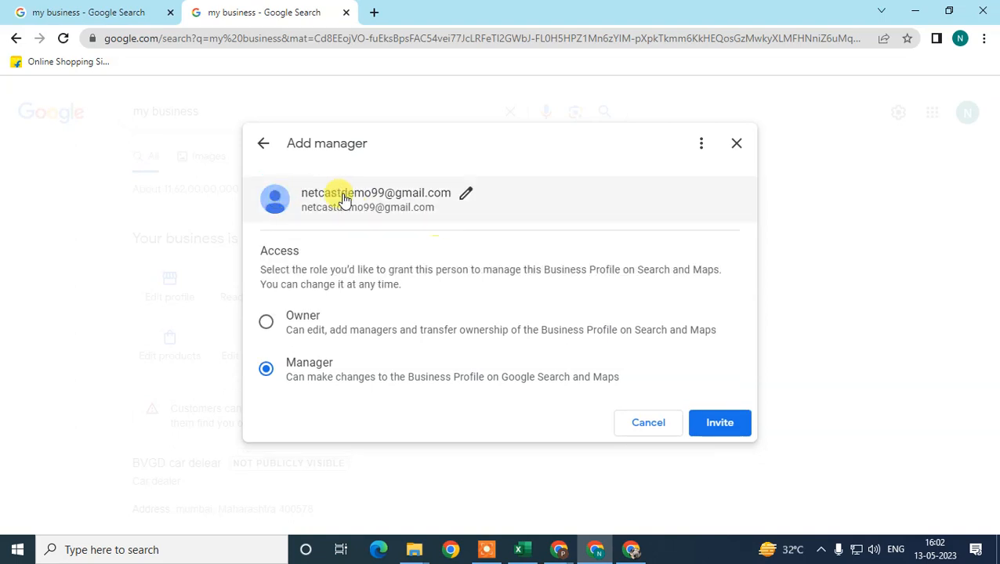
mouse_move(350, 251)
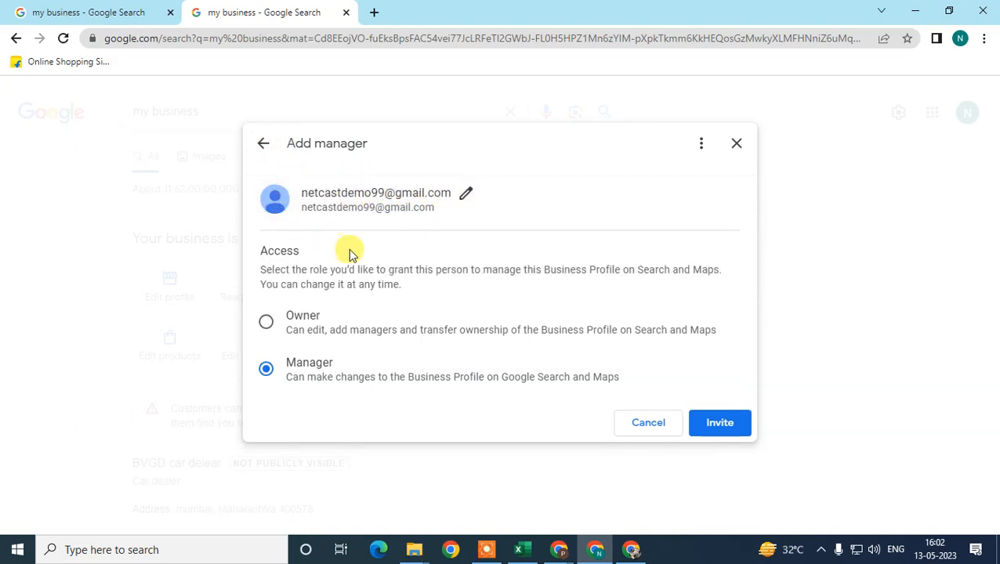
left_click(266, 321)
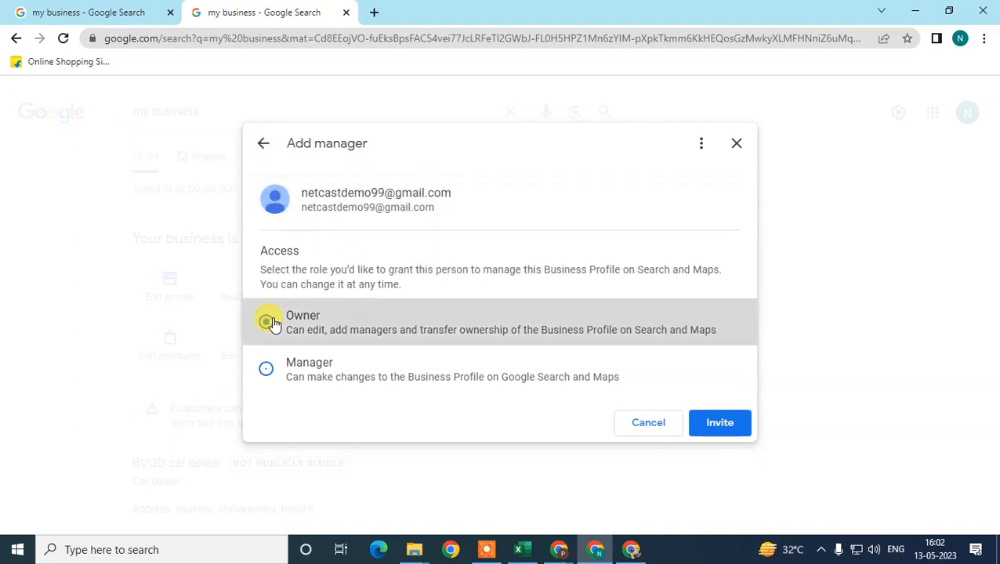
left_click(266, 322)
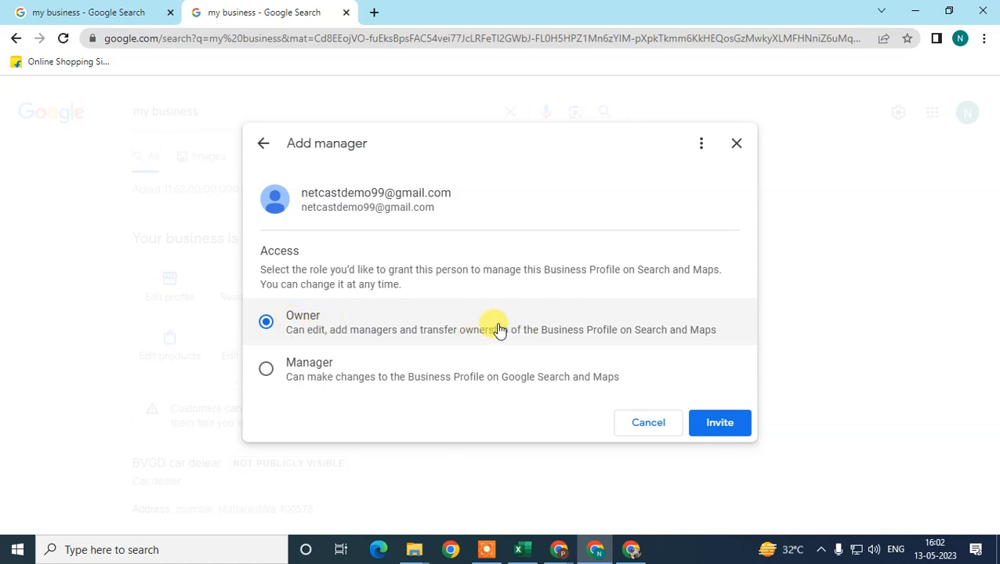
left_click(266, 369)
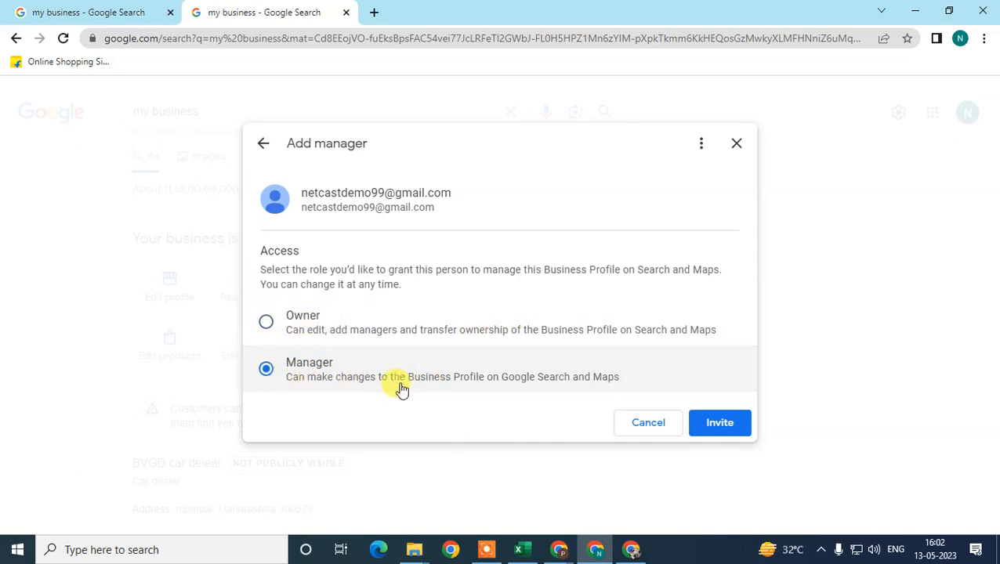
mouse_move(447, 387)
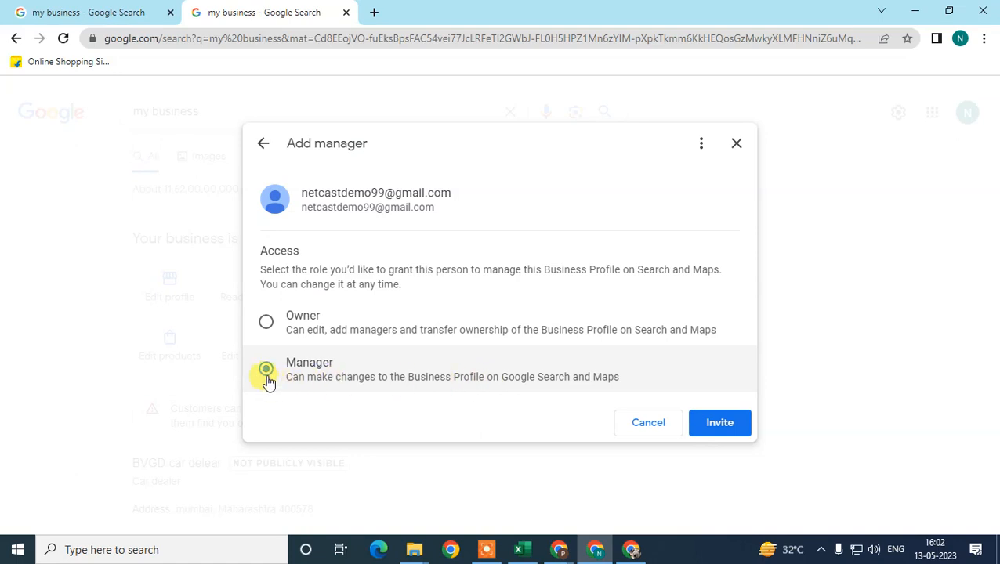
left_click(265, 368)
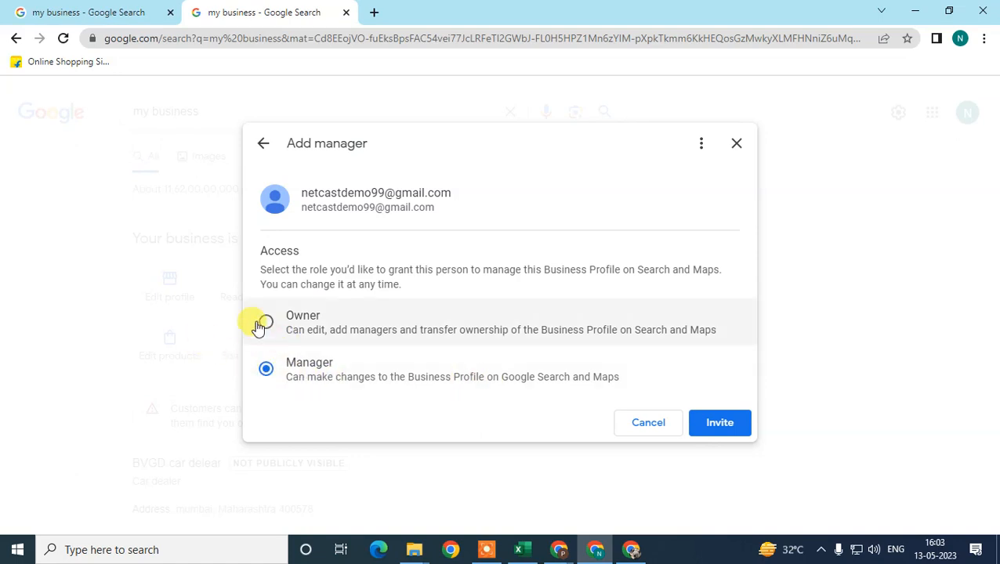
left_click(266, 322)
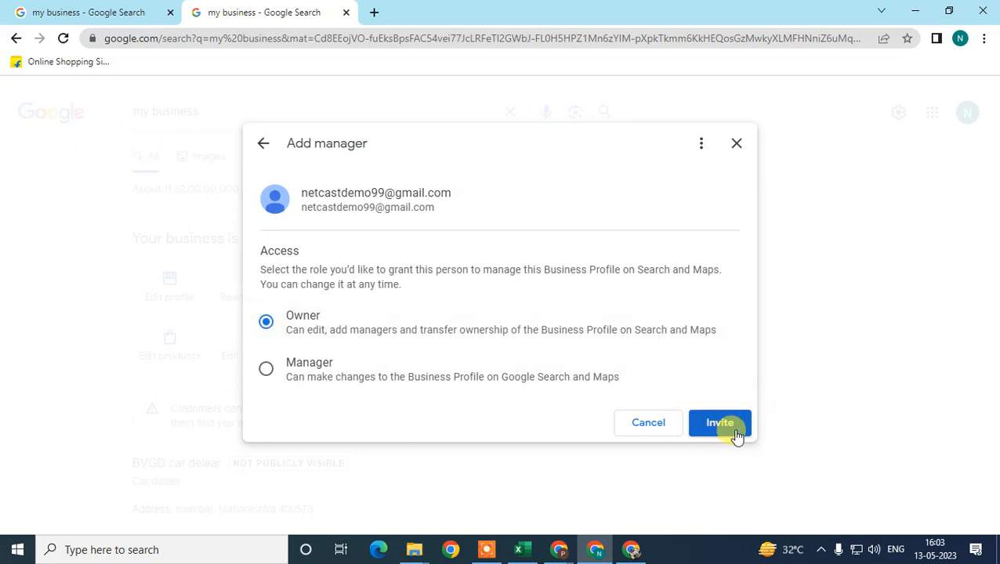
mouse_move(348, 119)
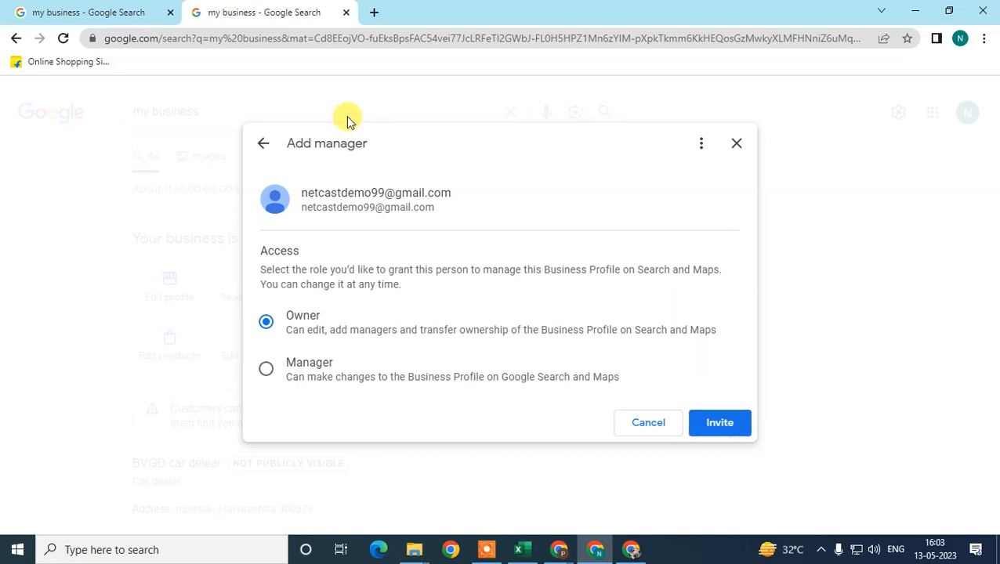
mouse_move(329, 264)
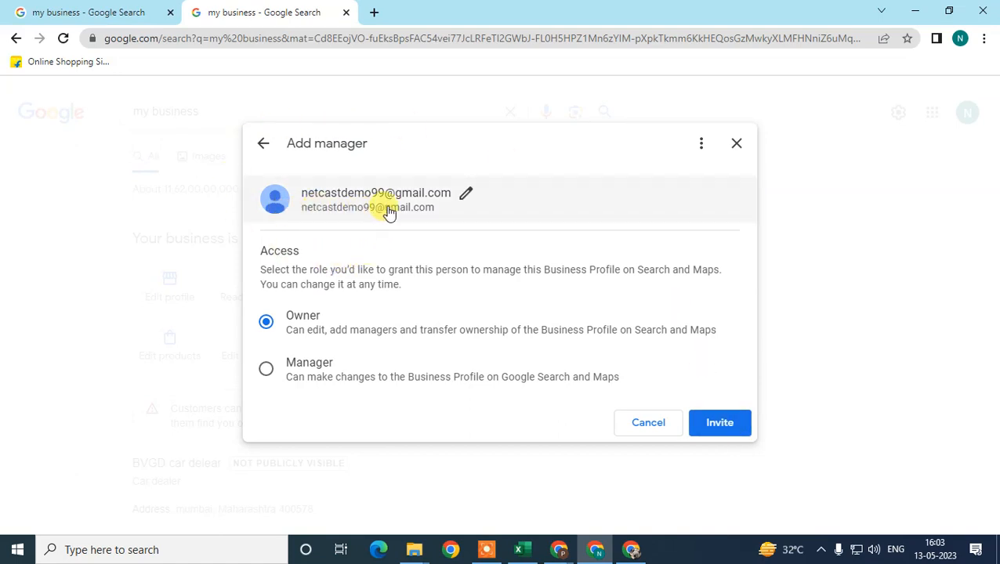
mouse_move(374, 147)
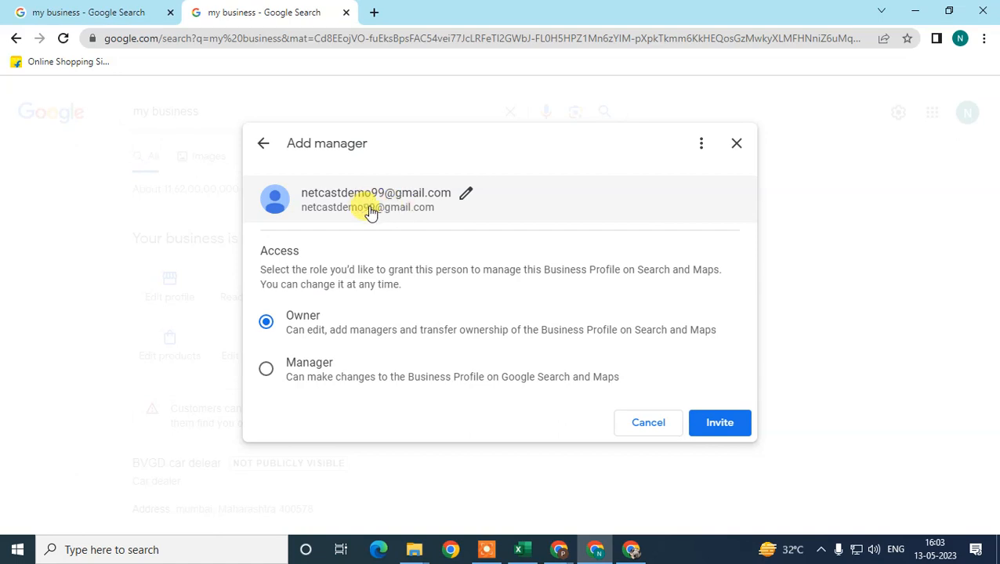
left_click(263, 143)
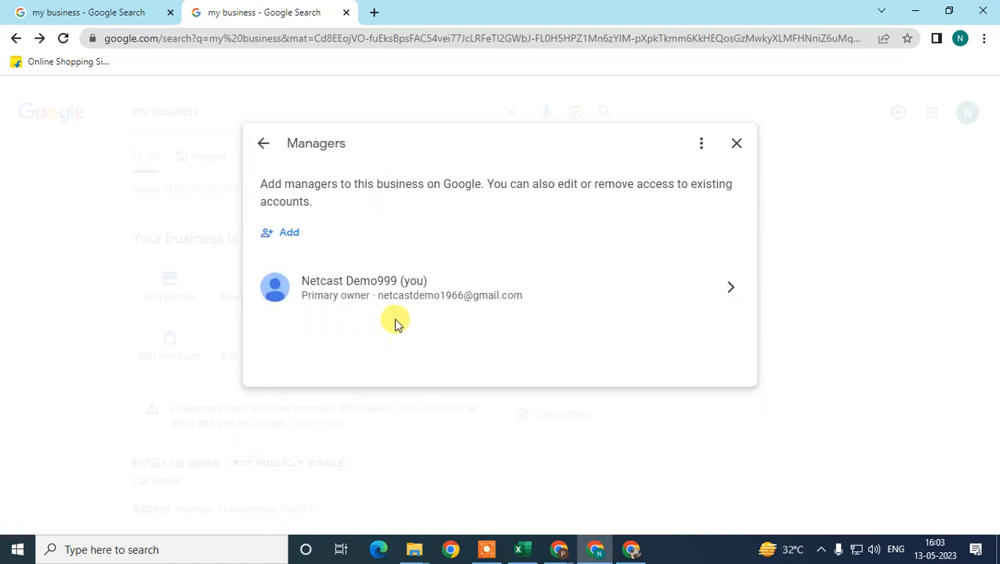
mouse_move(372, 320)
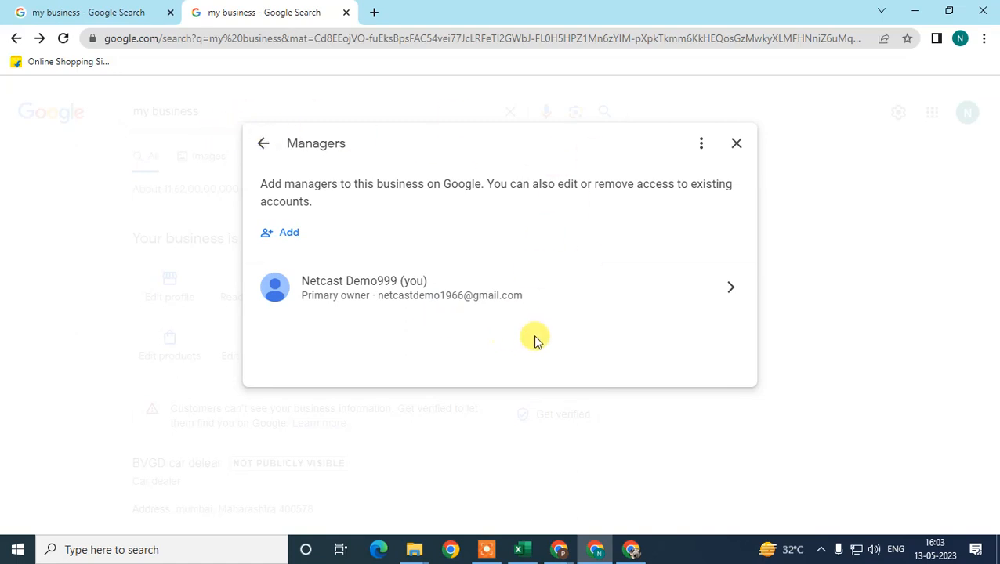
mouse_move(347, 329)
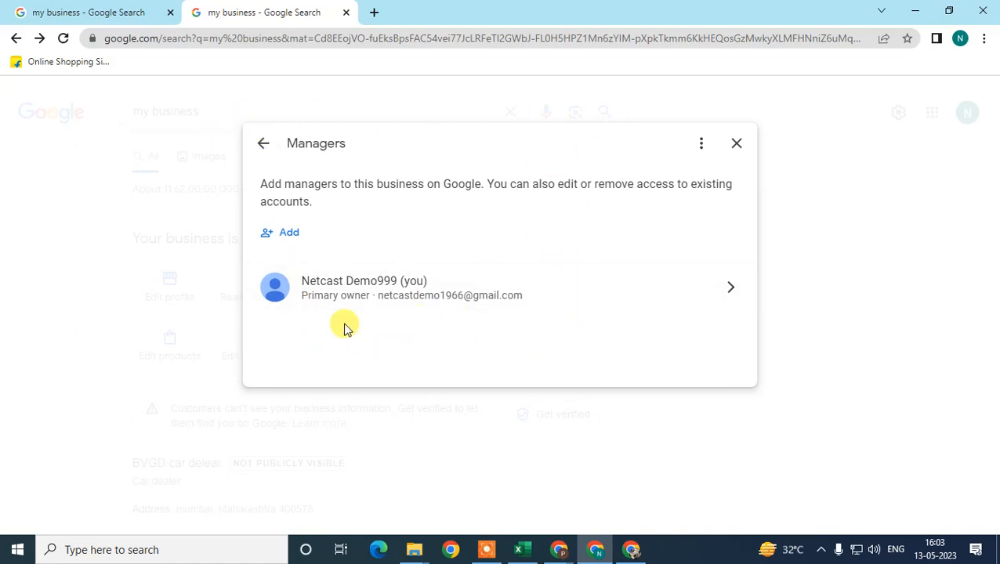
mouse_move(329, 342)
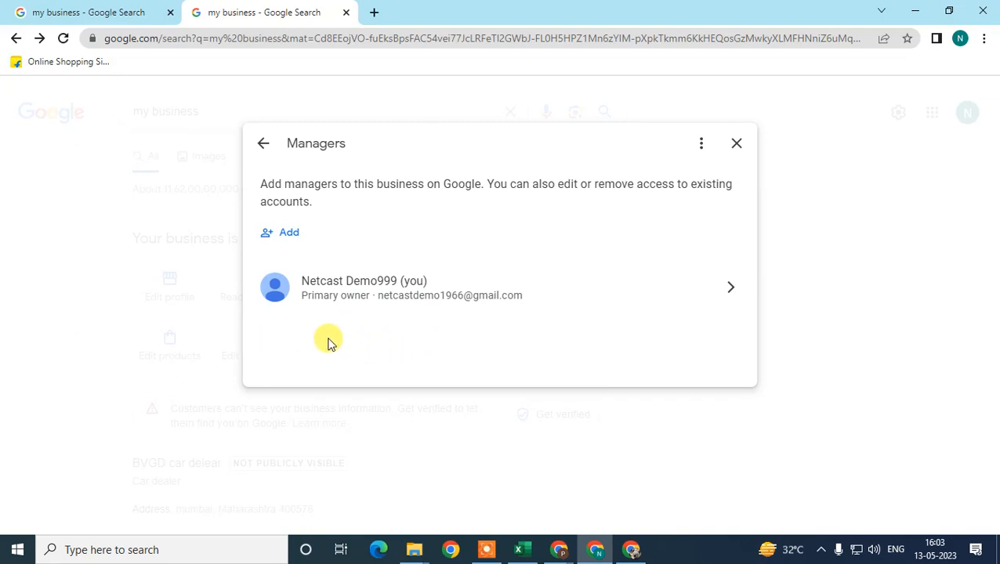
mouse_move(635, 216)
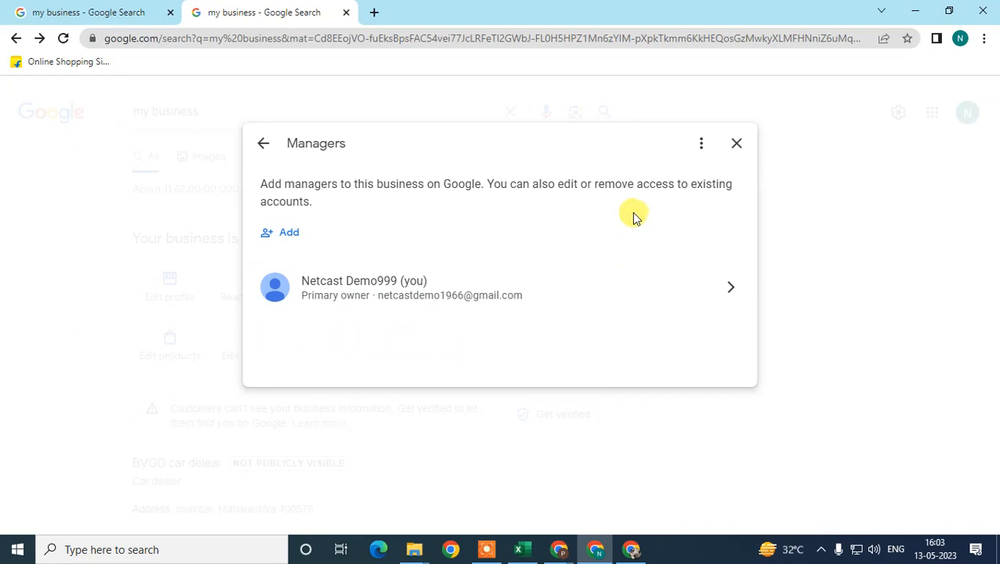
left_click(735, 143)
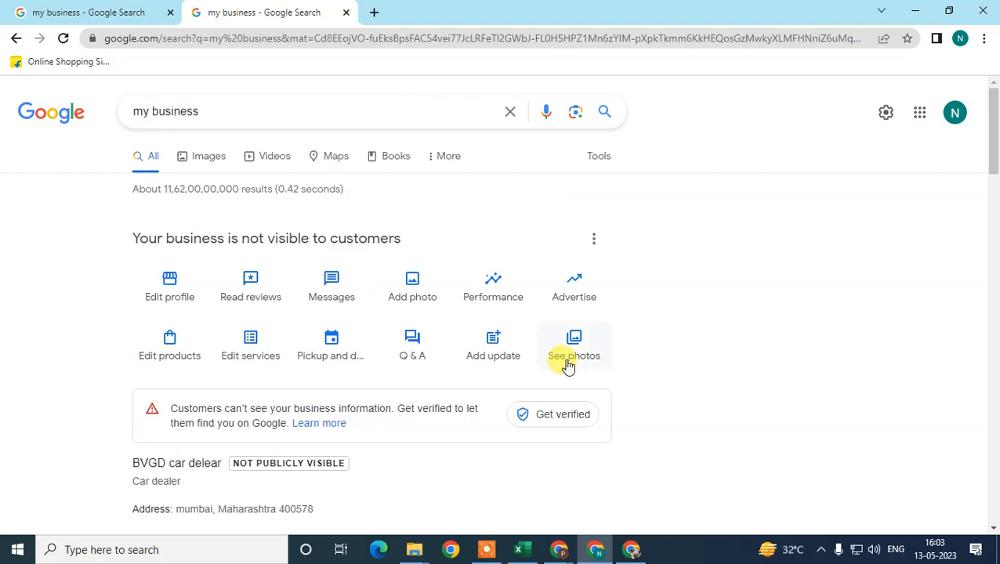